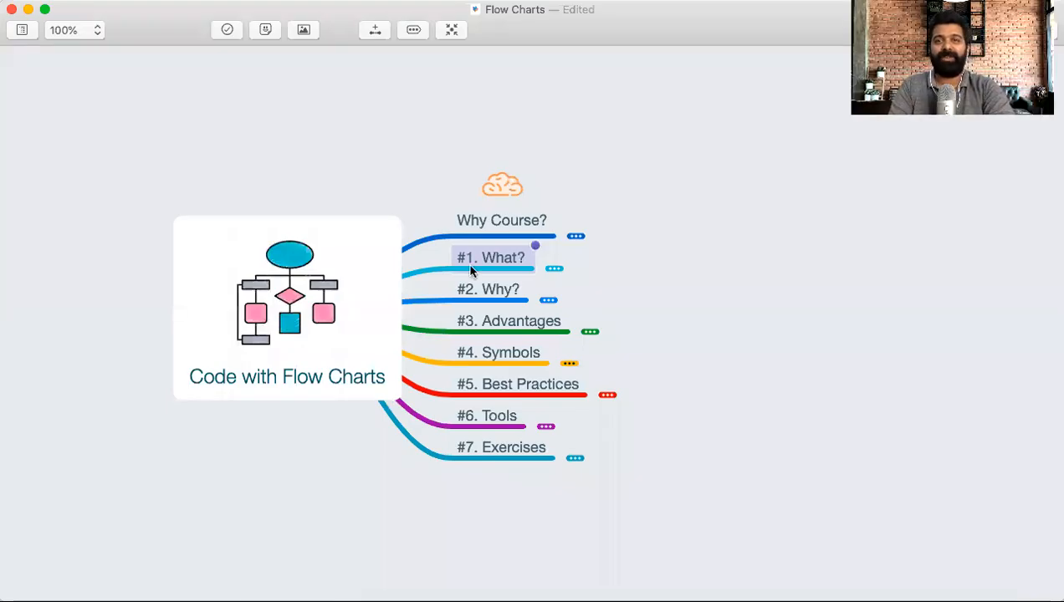
pyautogui.moveTo(555, 266)
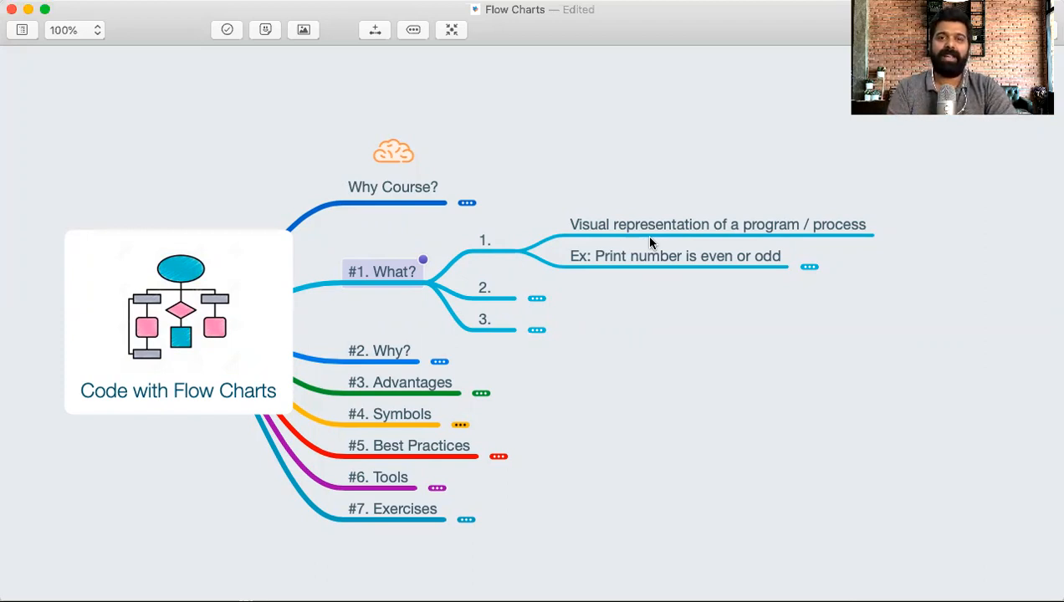
pyautogui.moveTo(835, 271)
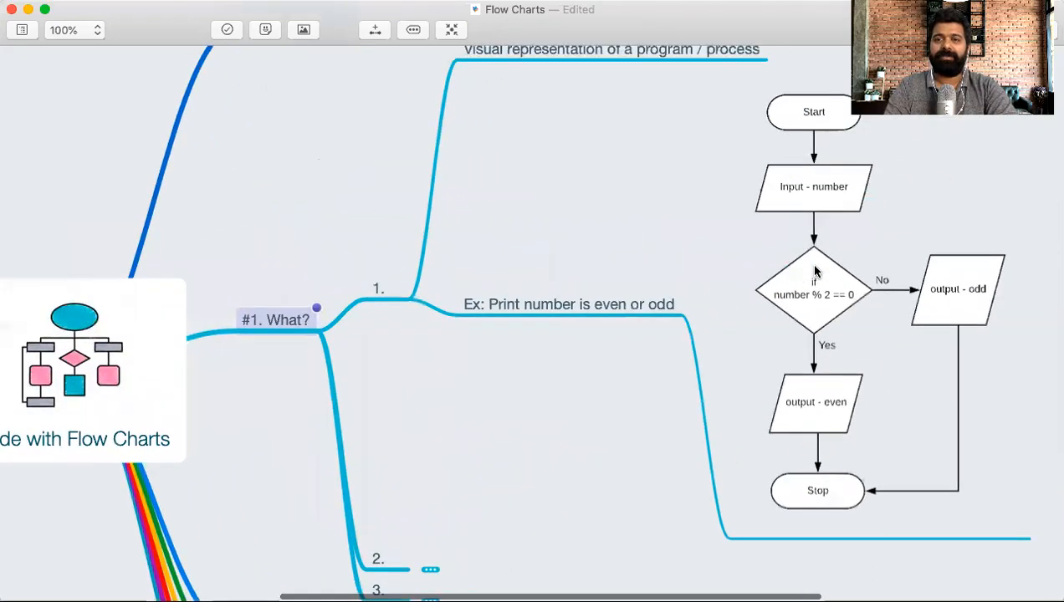
pyautogui.scroll(-3)
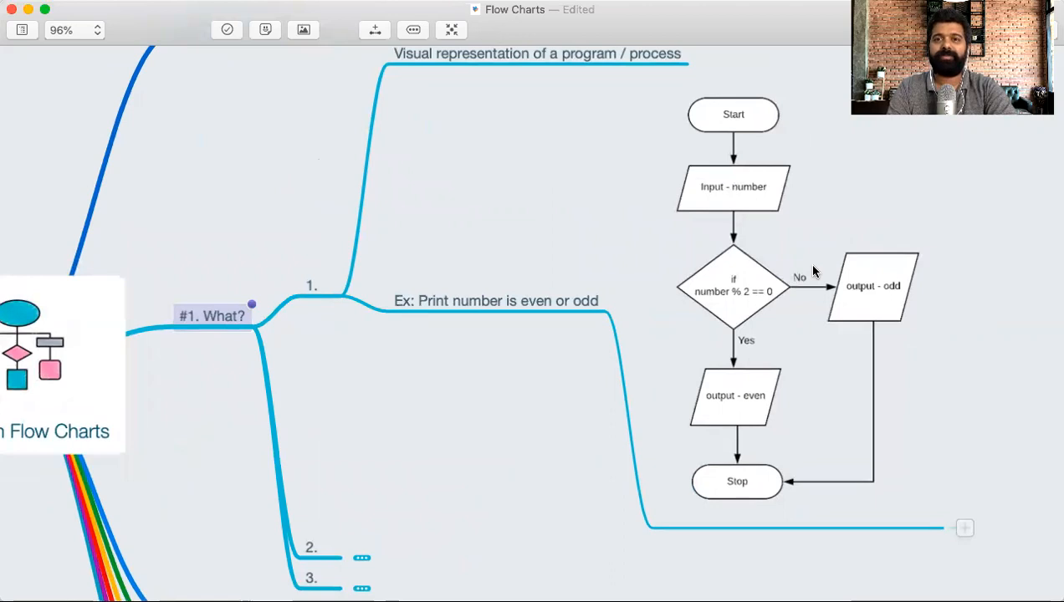
pyautogui.moveTo(793, 206)
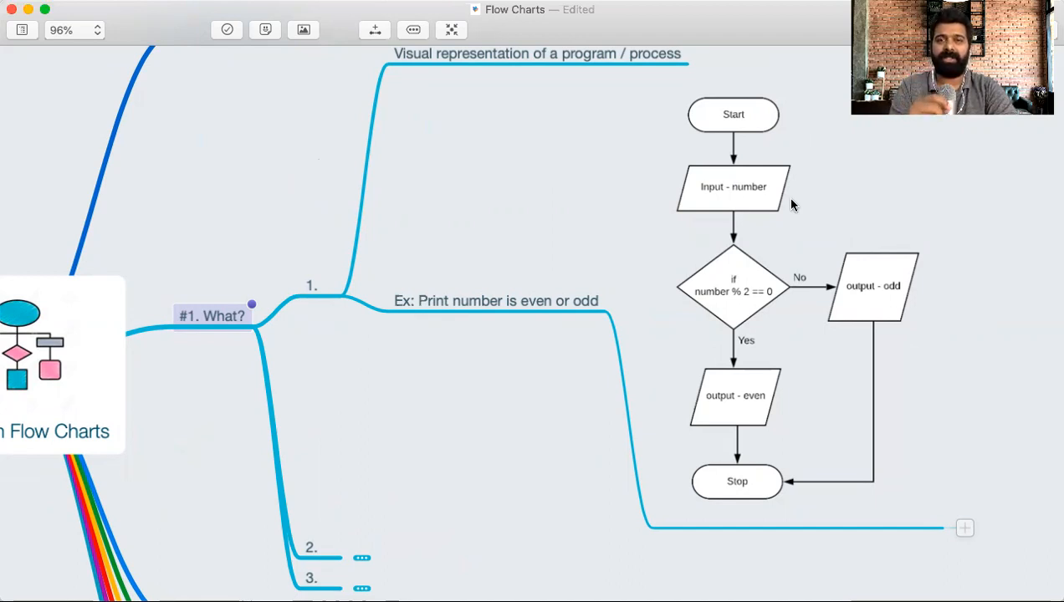
pyautogui.moveTo(786, 207)
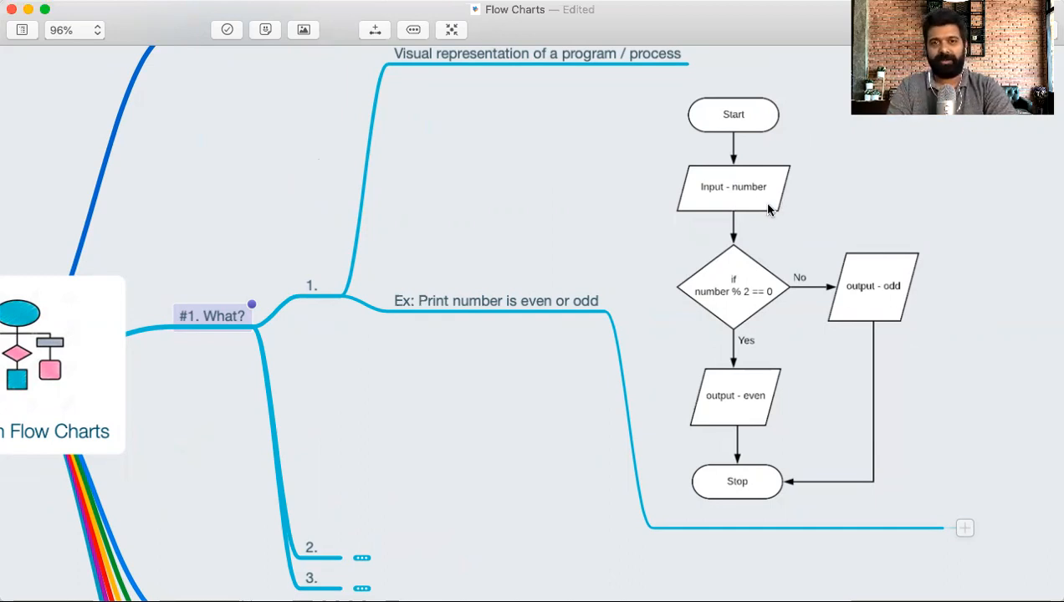
pyautogui.moveTo(714, 134)
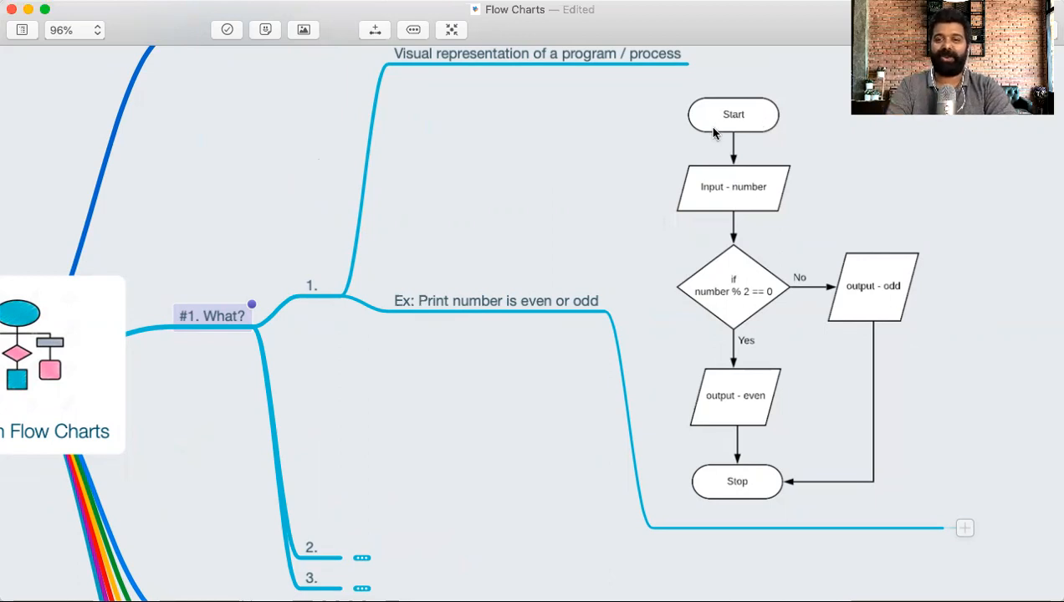
pyautogui.moveTo(745, 492)
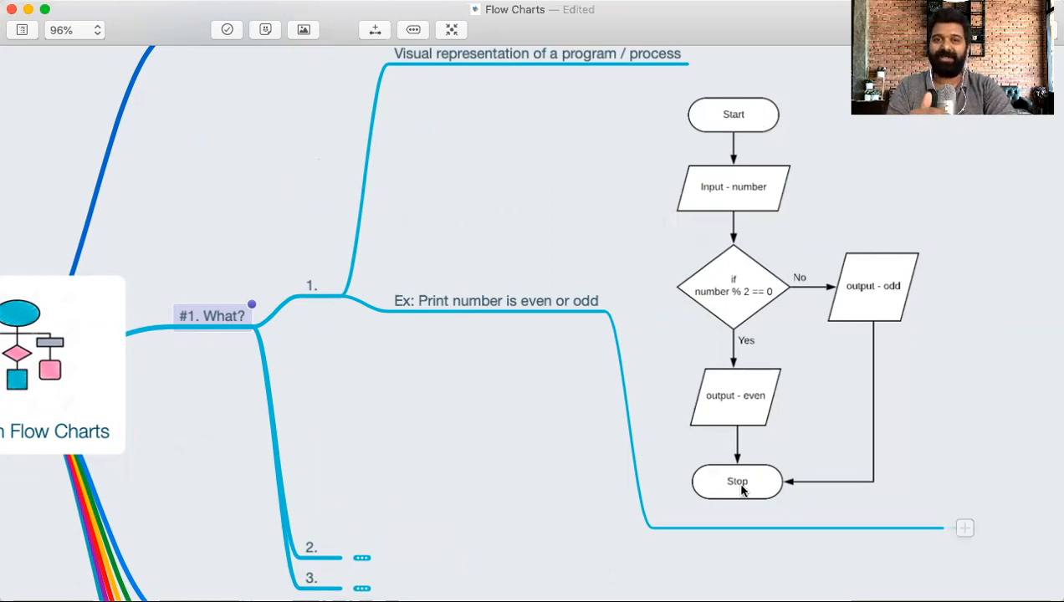
pyautogui.moveTo(732, 159)
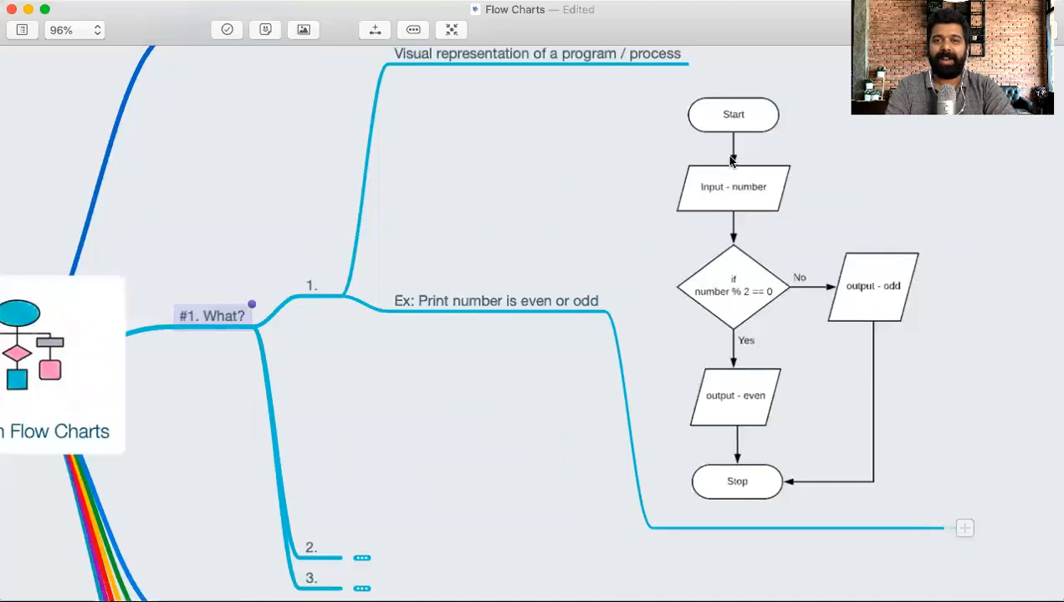
pyautogui.moveTo(726, 208)
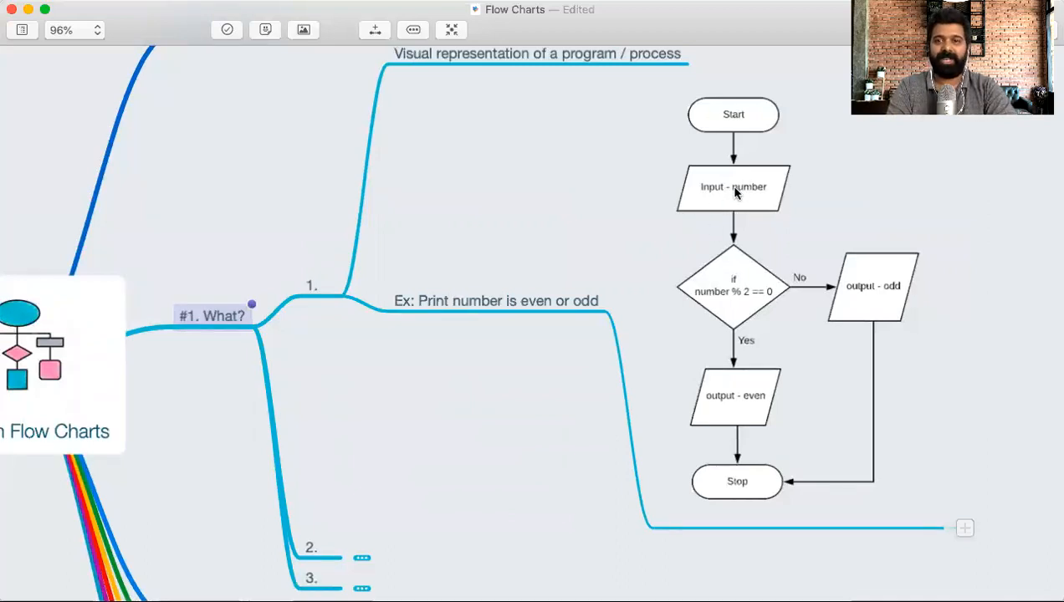
pyautogui.scroll(-3)
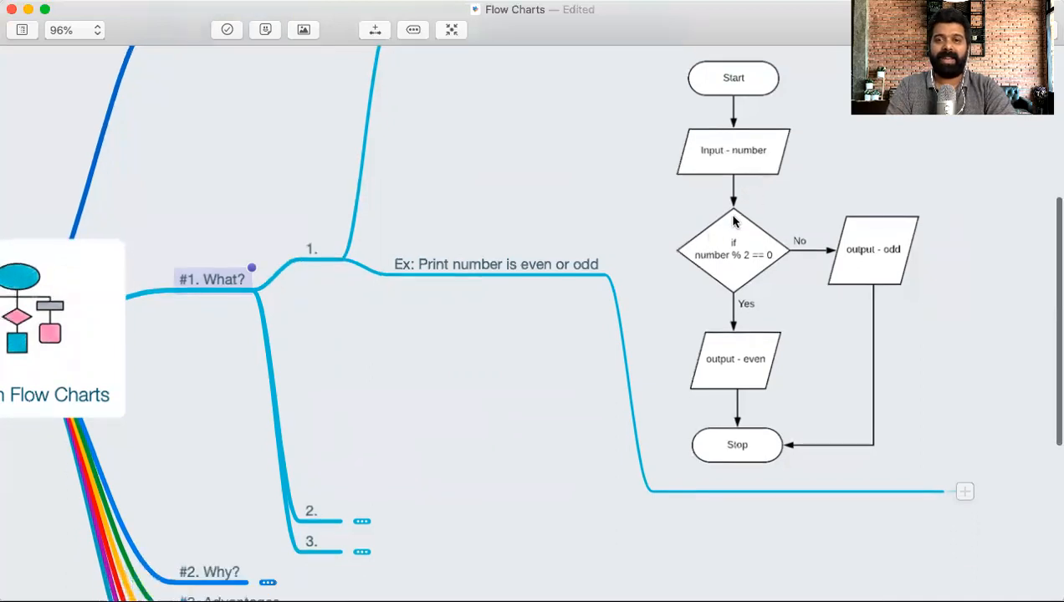
pyautogui.moveTo(768, 271)
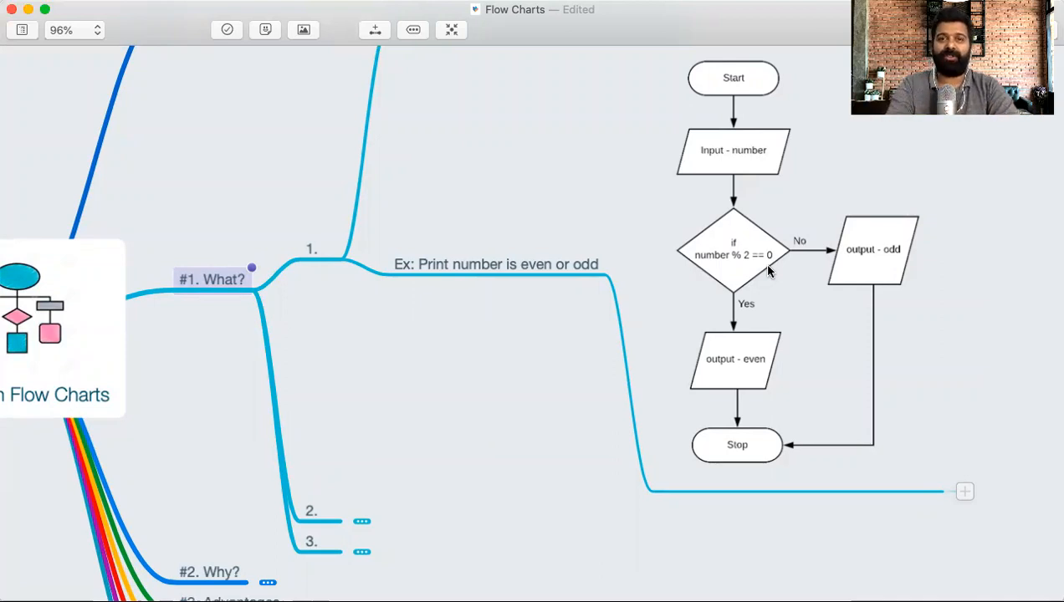
pyautogui.moveTo(716, 261)
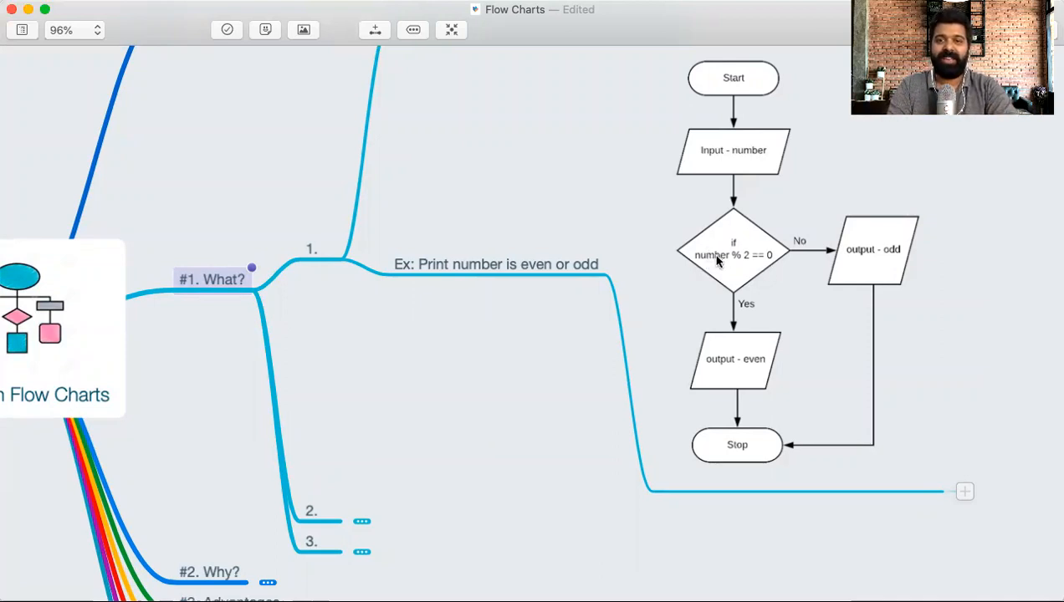
pyautogui.moveTo(762, 265)
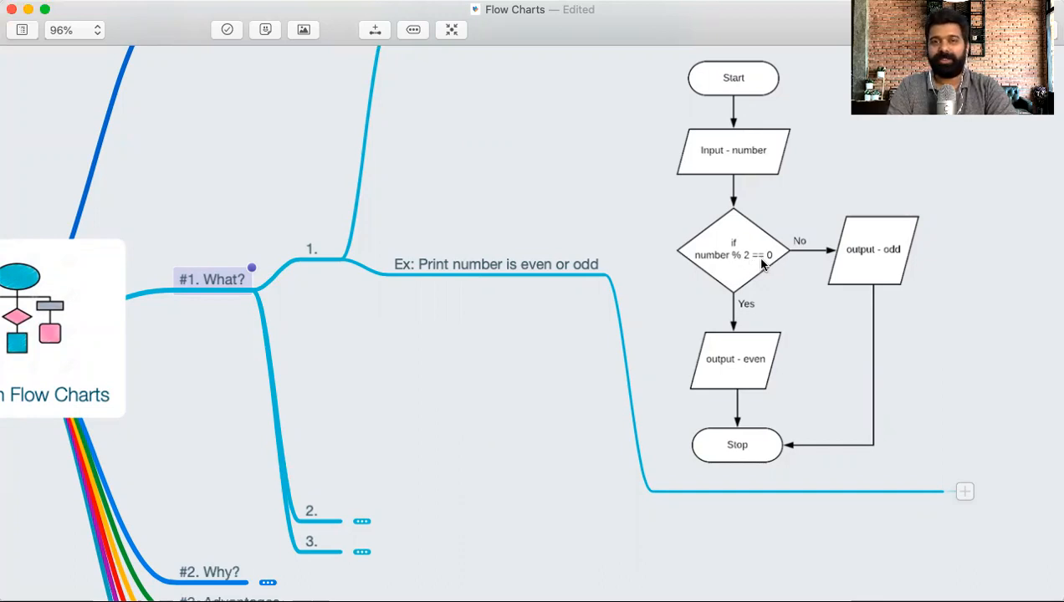
pyautogui.moveTo(722, 266)
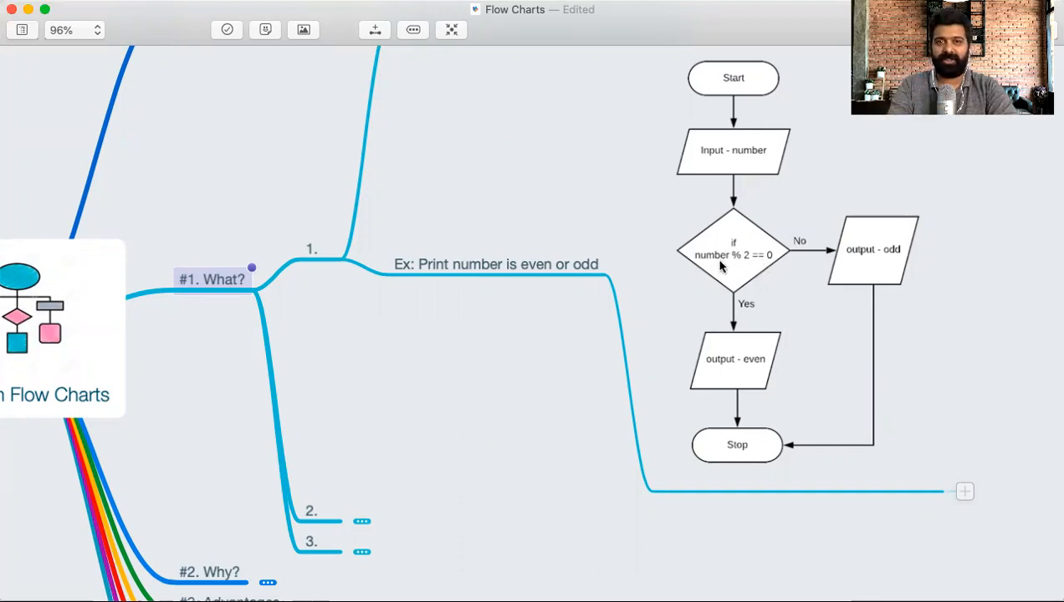
pyautogui.moveTo(753, 255)
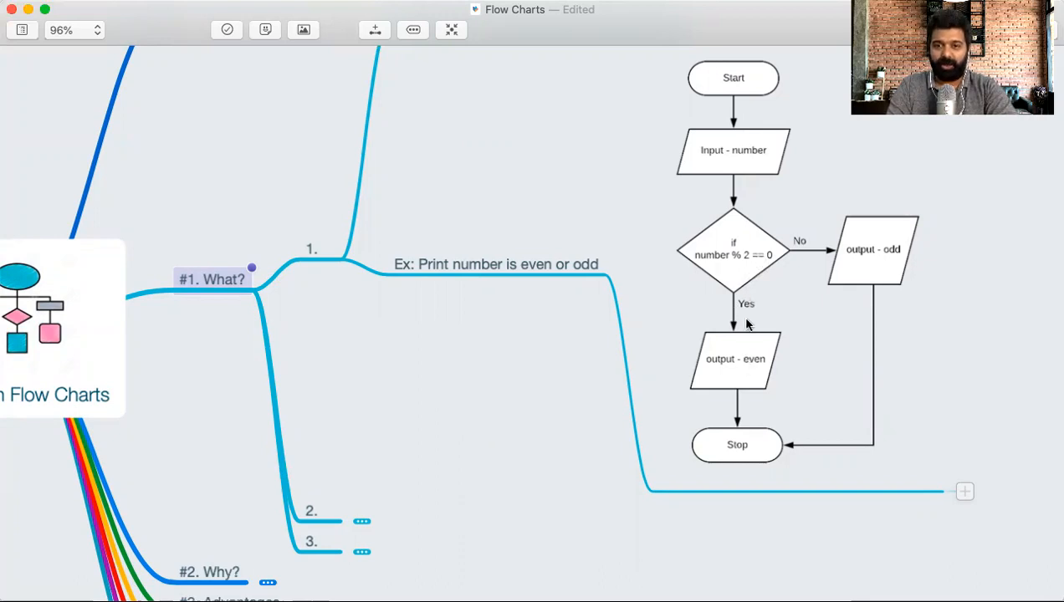
pyautogui.moveTo(732, 379)
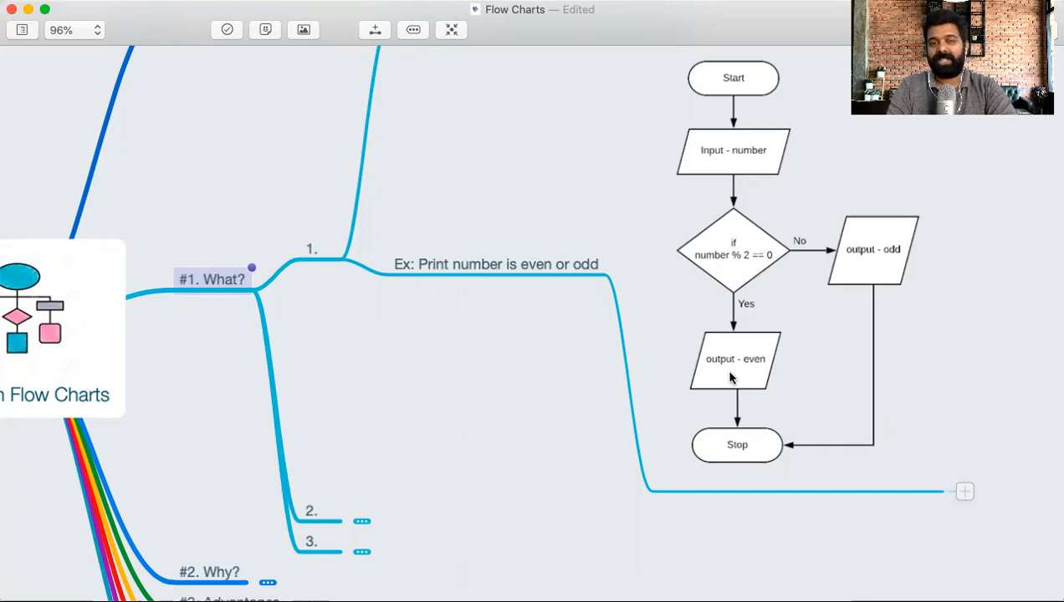
pyautogui.moveTo(727, 263)
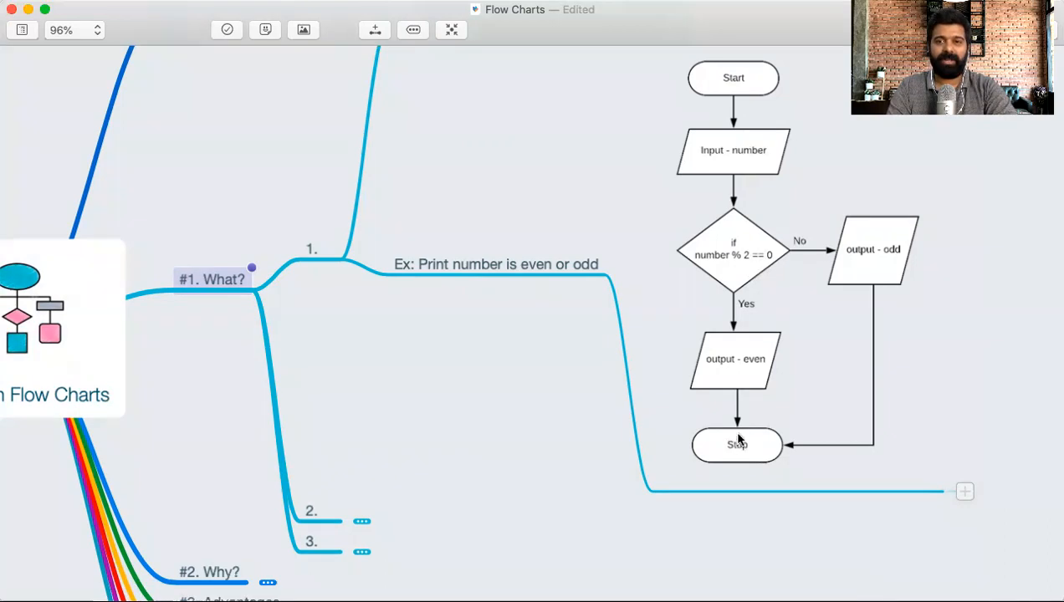
pyautogui.moveTo(723, 281)
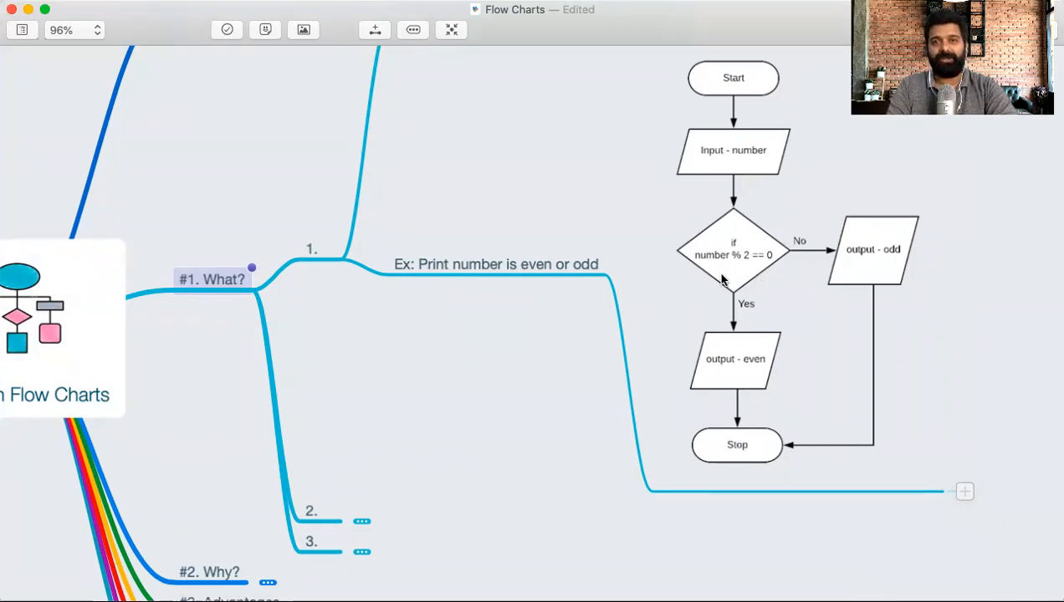
pyautogui.moveTo(878, 258)
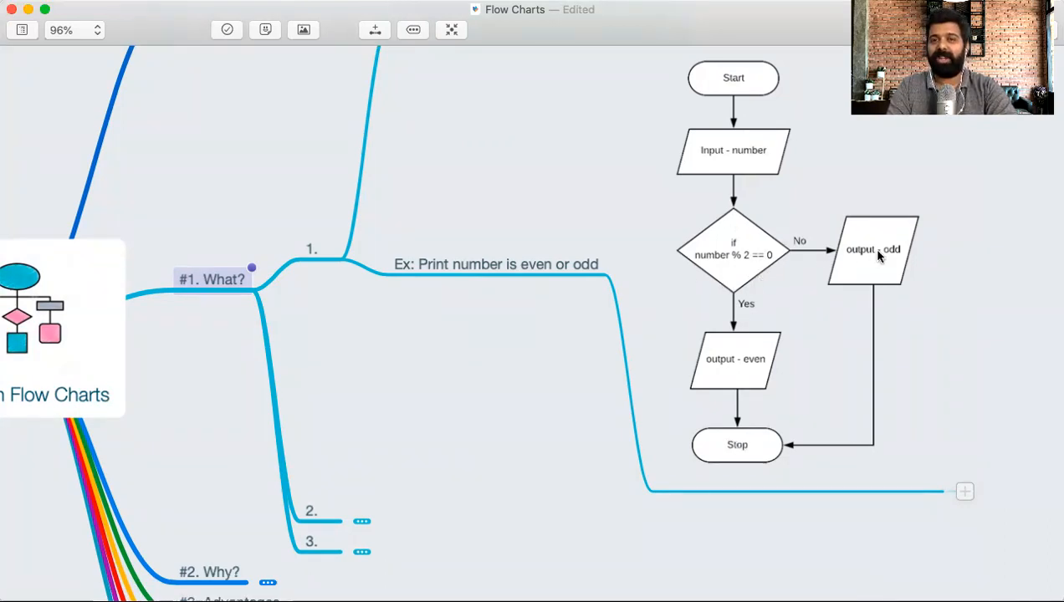
pyautogui.moveTo(863, 452)
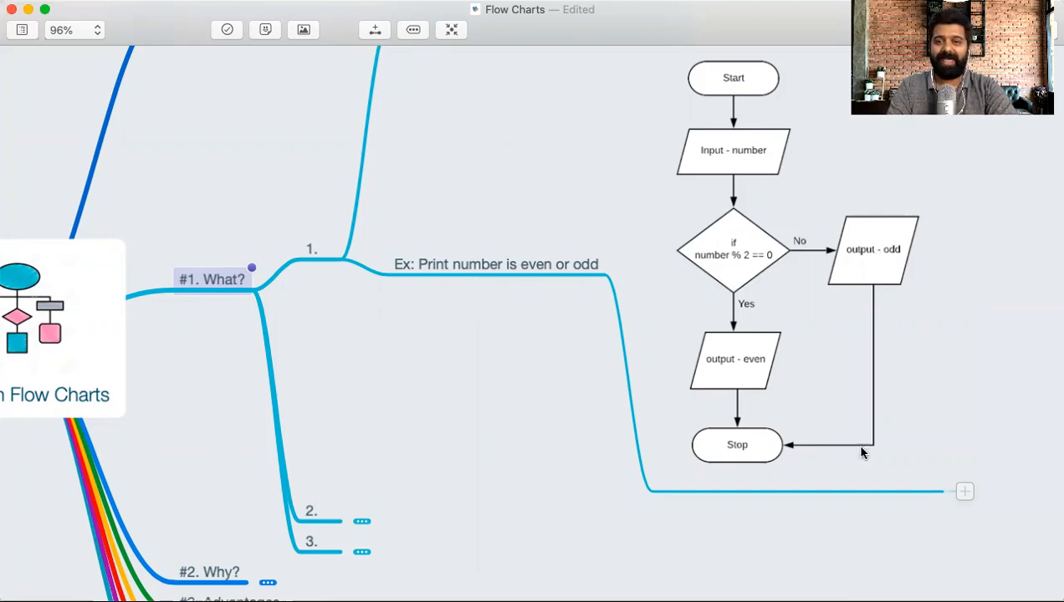
pyautogui.moveTo(780, 472)
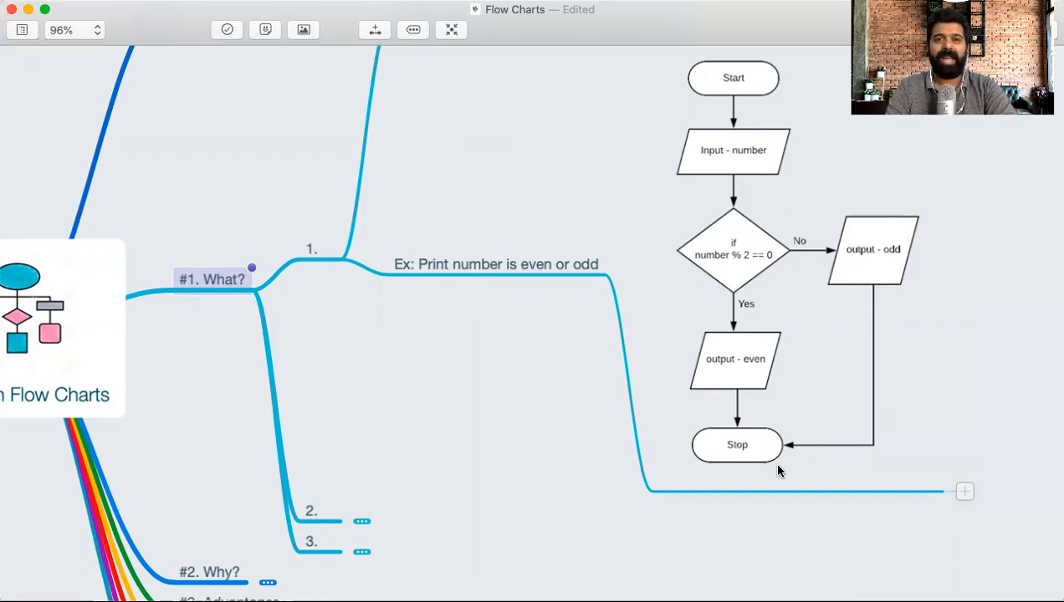
pyautogui.moveTo(703, 173)
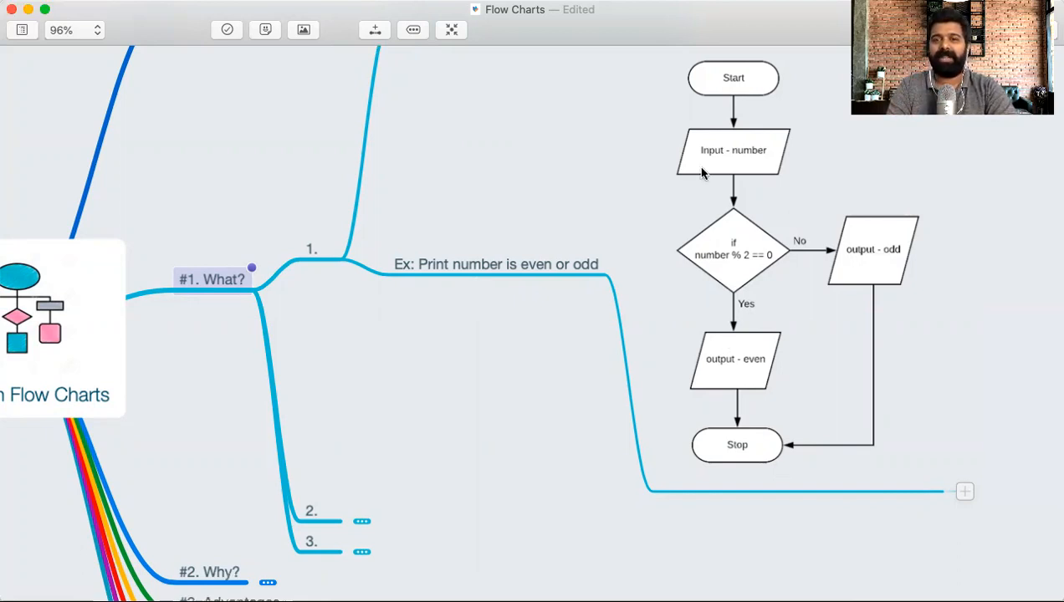
pyautogui.moveTo(701, 156)
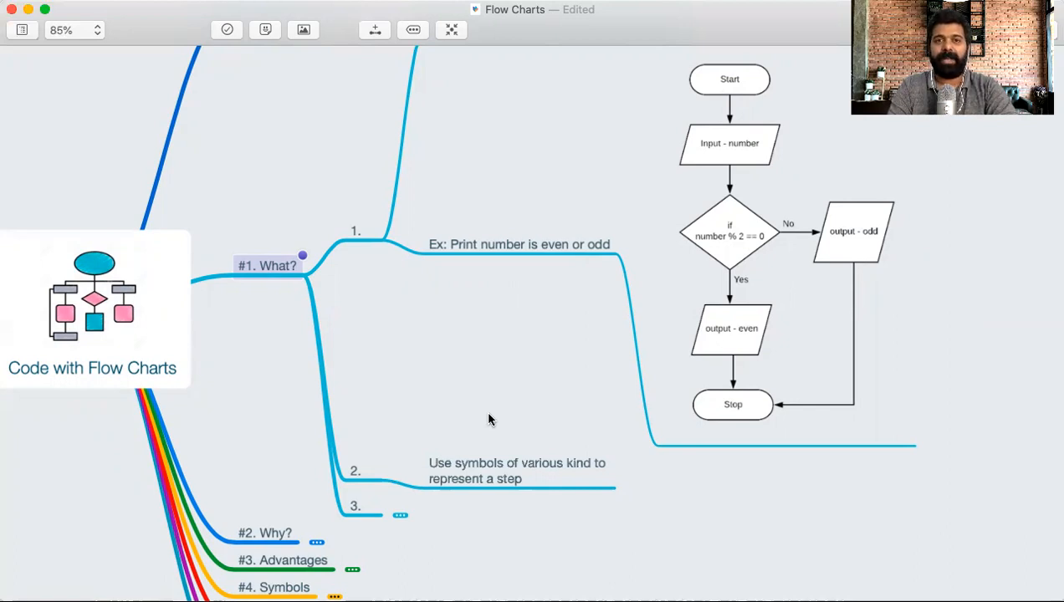
pyautogui.moveTo(744, 248)
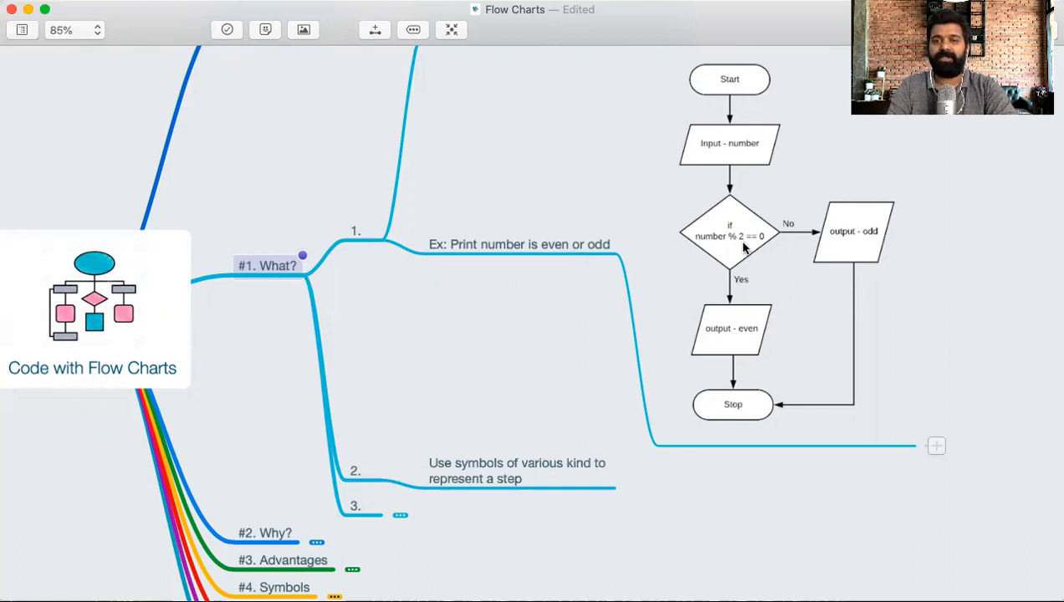
pyautogui.moveTo(745, 355)
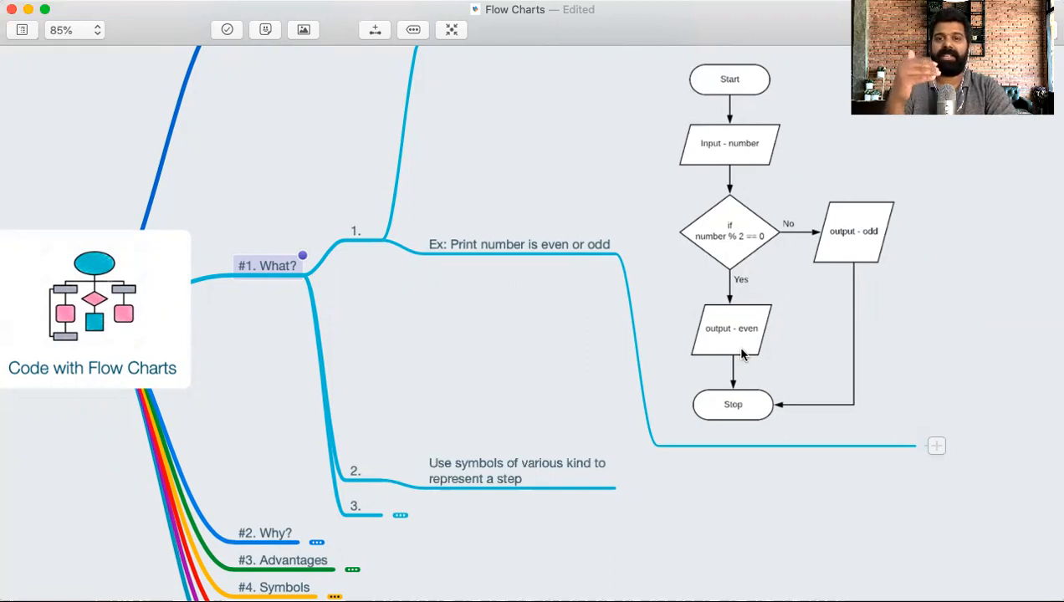
pyautogui.moveTo(730, 316)
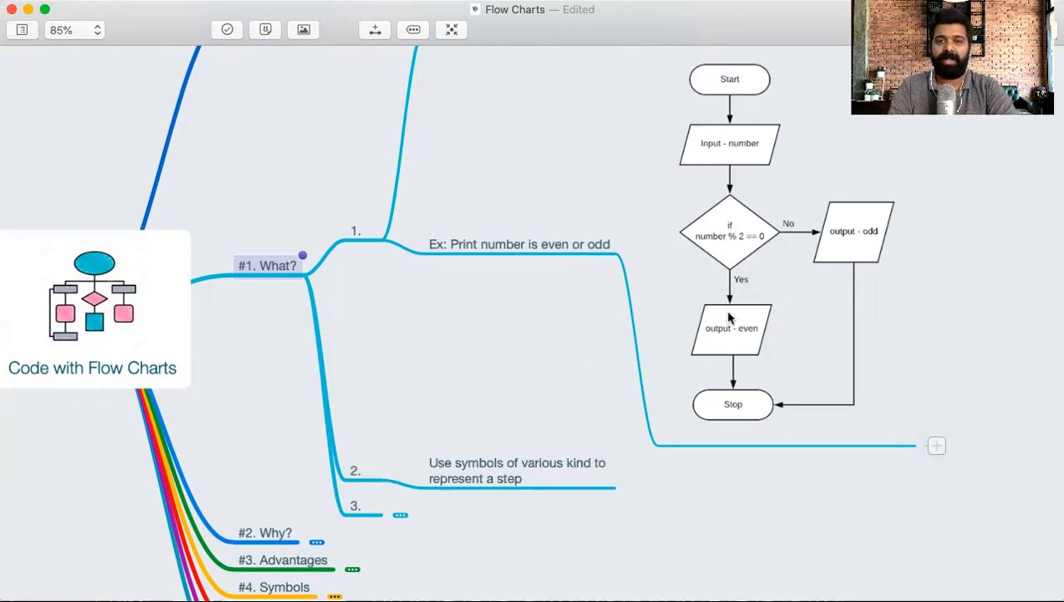
pyautogui.moveTo(753, 238)
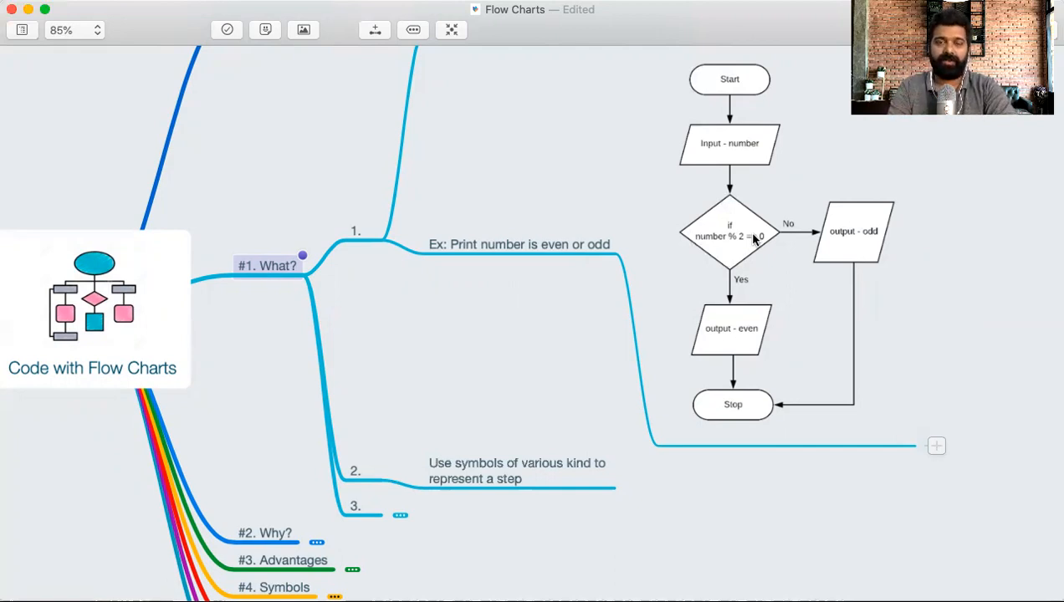
pyautogui.moveTo(730, 137)
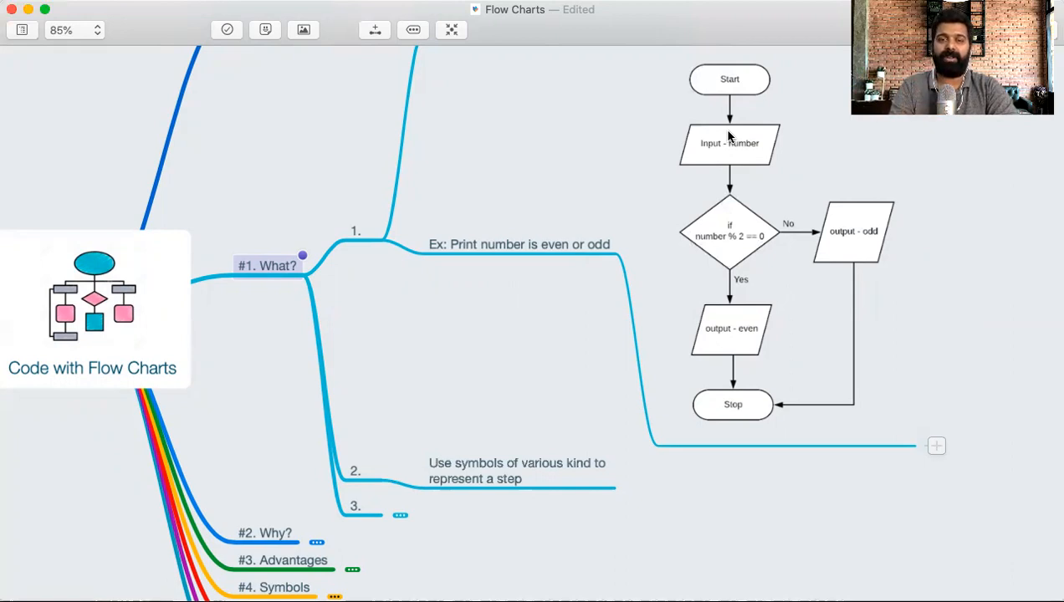
pyautogui.moveTo(708, 293)
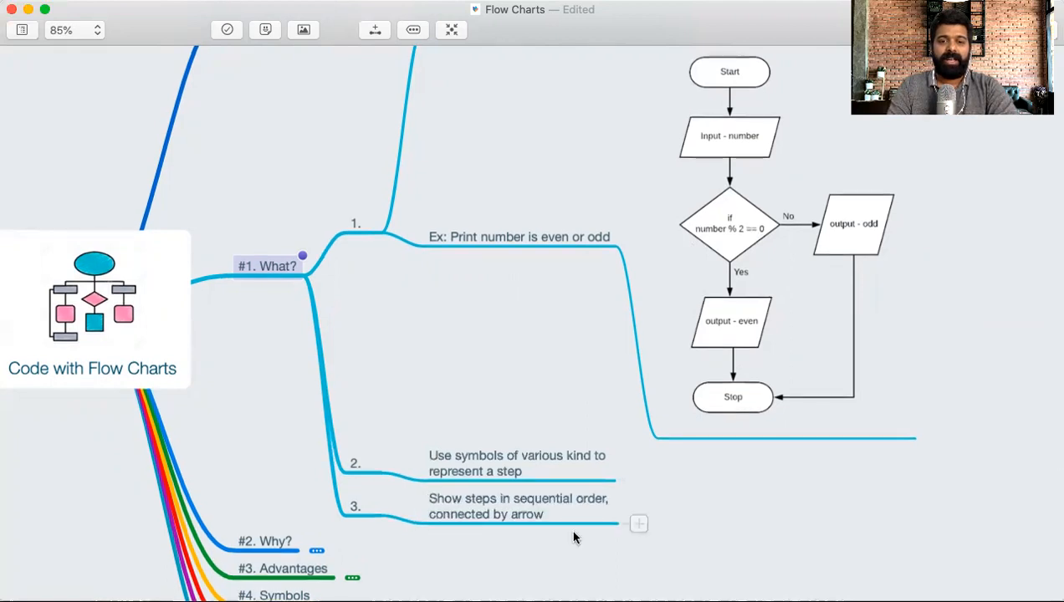
pyautogui.moveTo(467, 497)
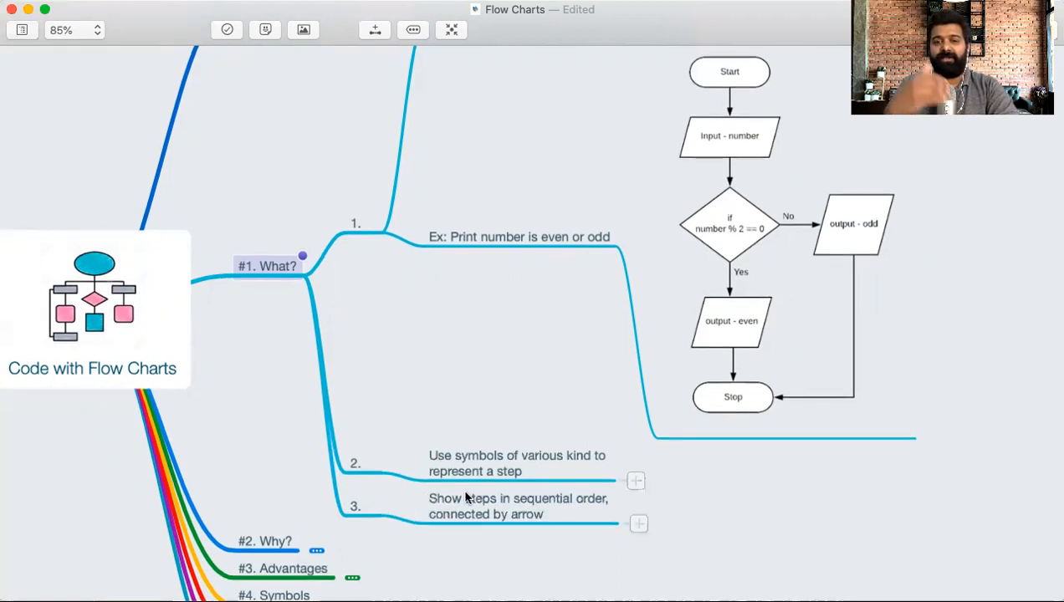
pyautogui.moveTo(635, 505)
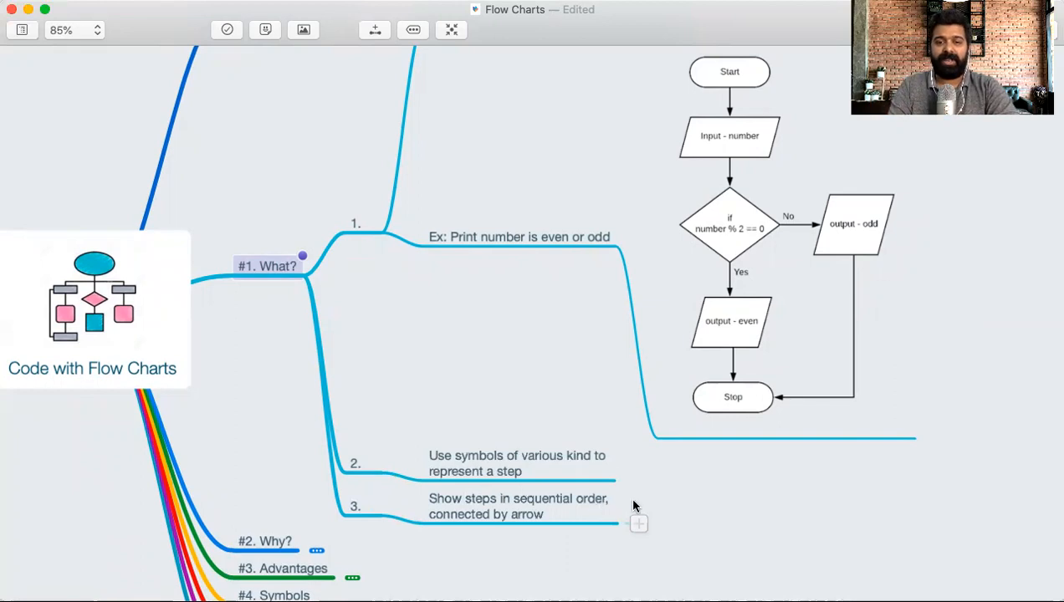
pyautogui.moveTo(733, 124)
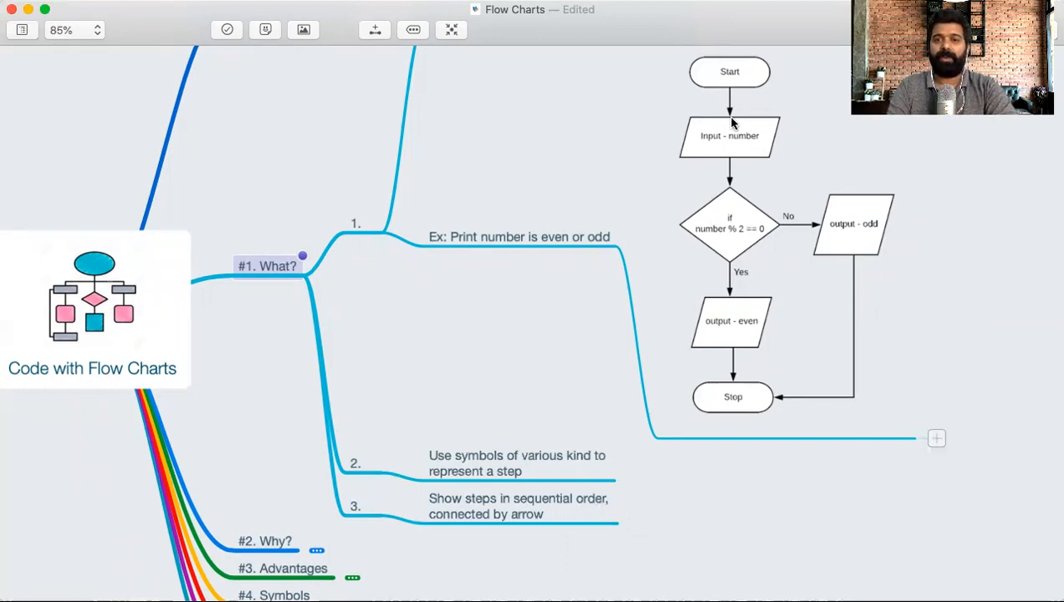
pyautogui.moveTo(527, 415)
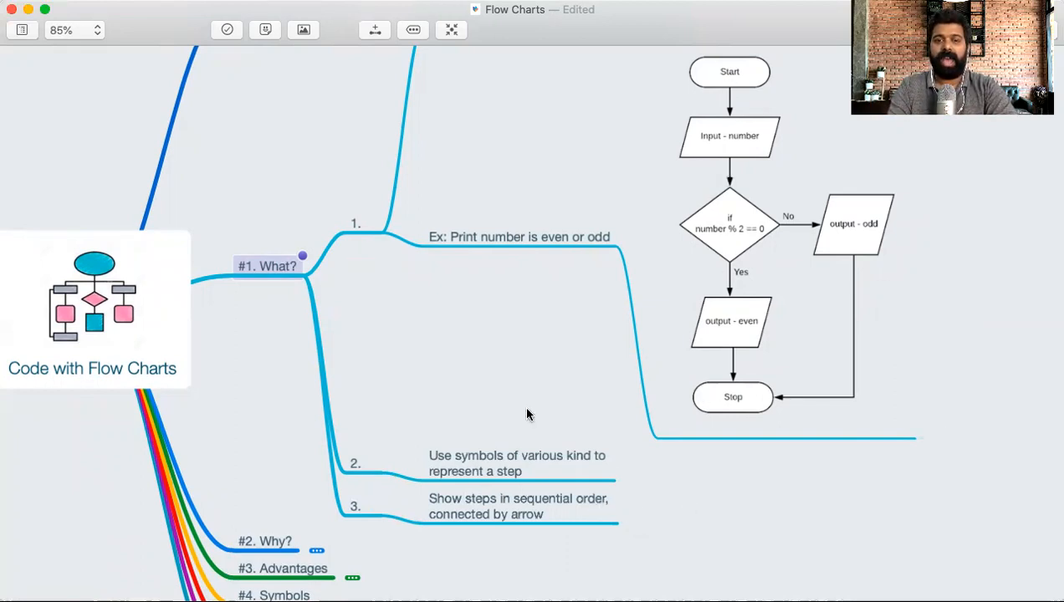
pyautogui.moveTo(478, 472)
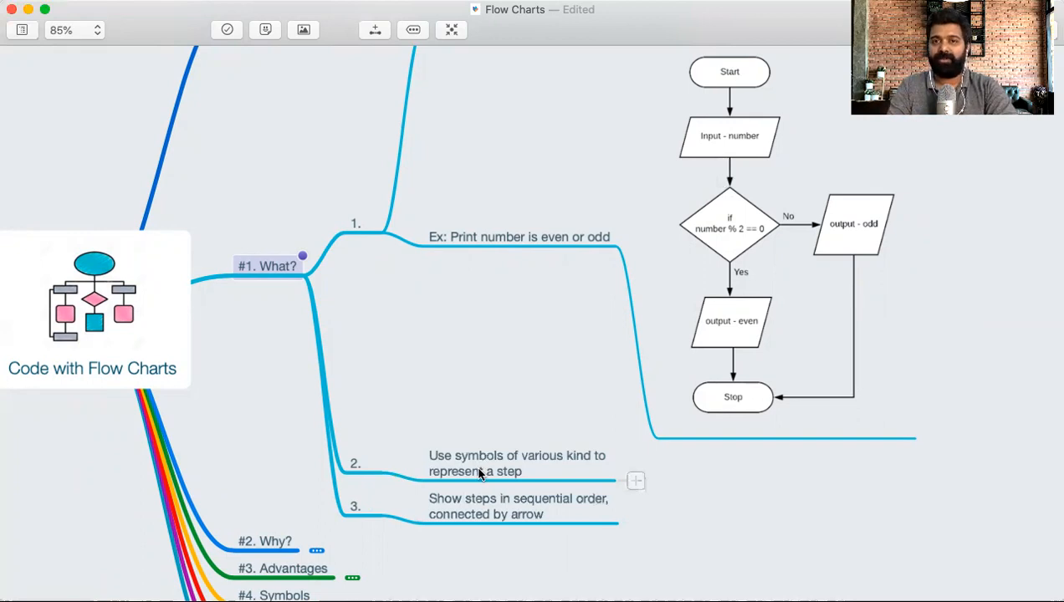